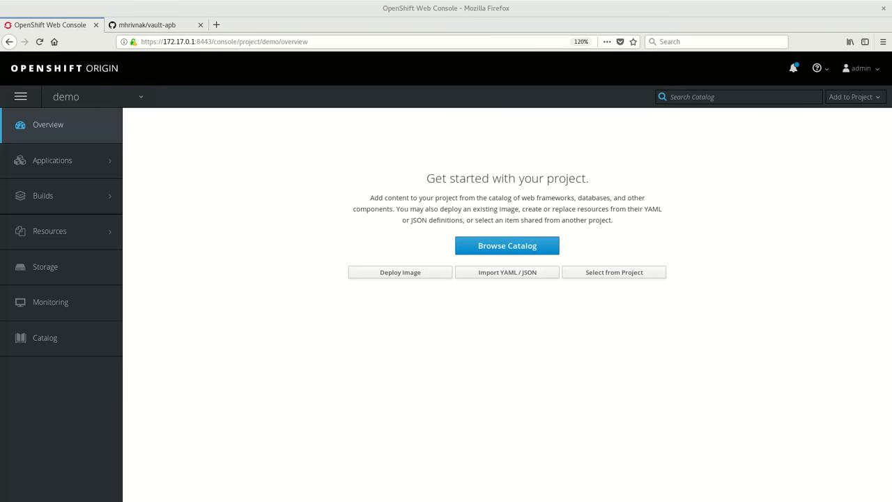
{"action": "mouse_move", "coordinate": [556, 172]}
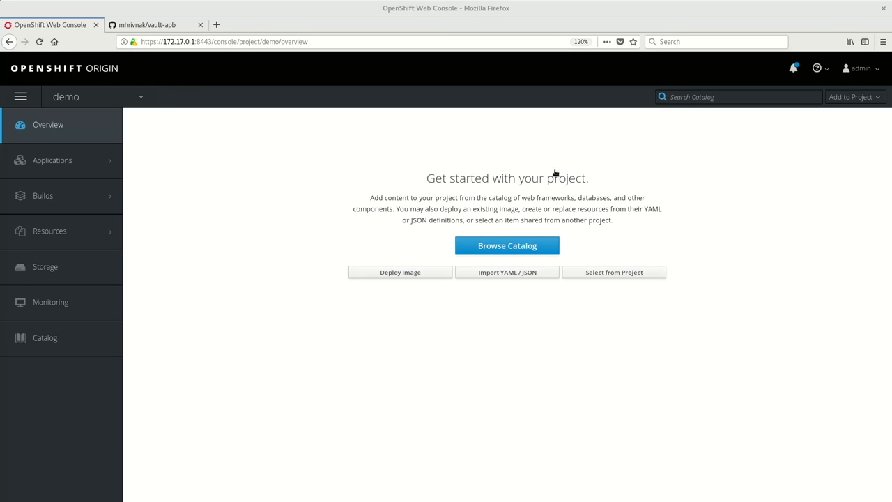
{"action": "mouse_move", "coordinate": [557, 377]}
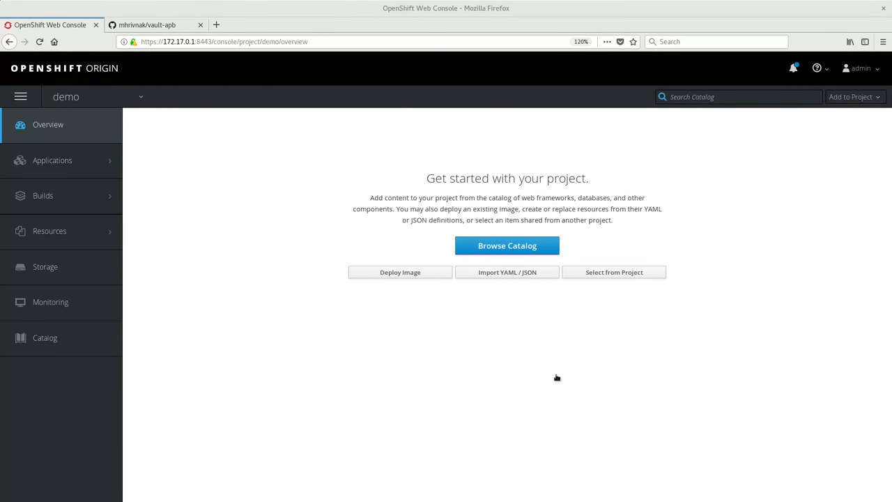
{"action": "mouse_move", "coordinate": [77, 104]}
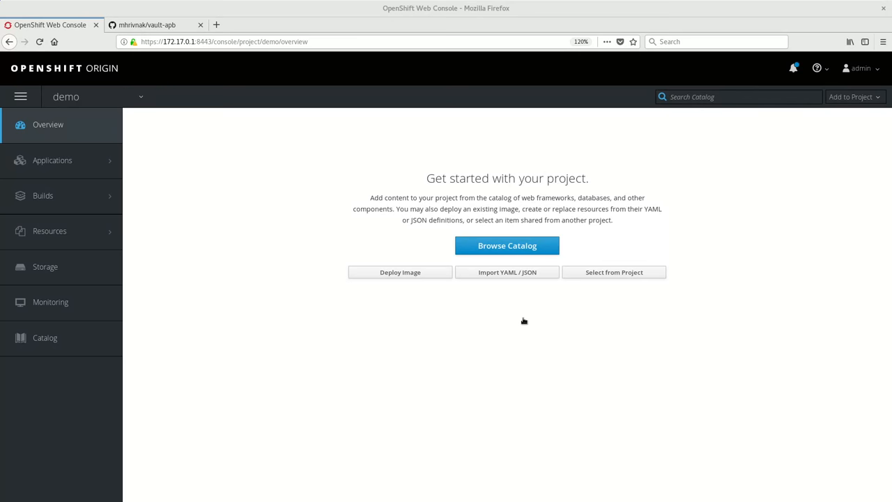
{"action": "mouse_move", "coordinate": [507, 245]}
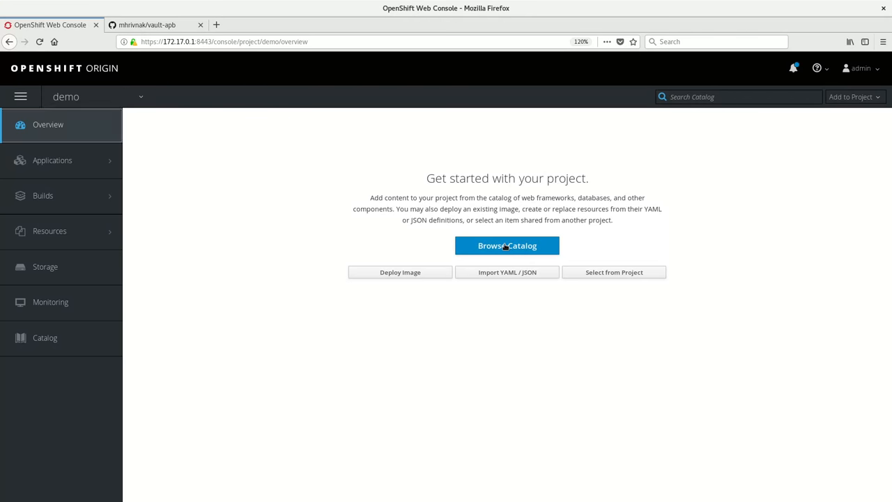
- Open the demo project's service catalog from the Overview page
{"action": "left_click", "coordinate": [507, 245]}
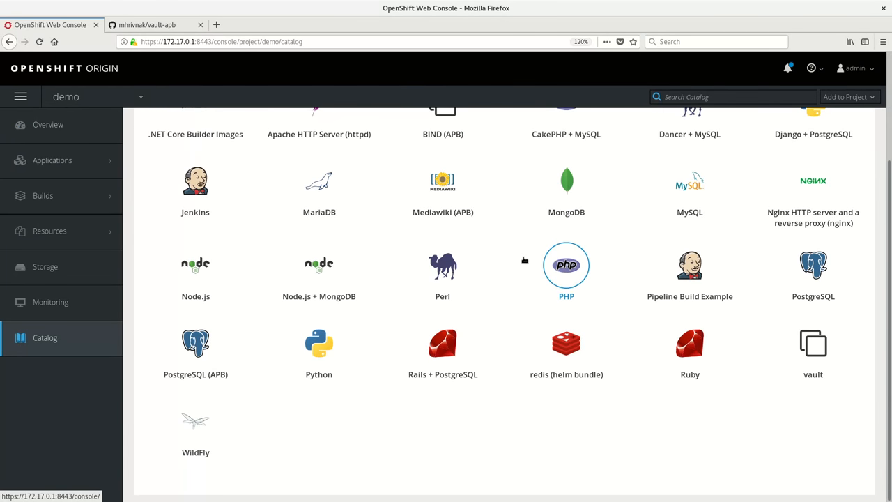
{"action": "mouse_move", "coordinate": [812, 342]}
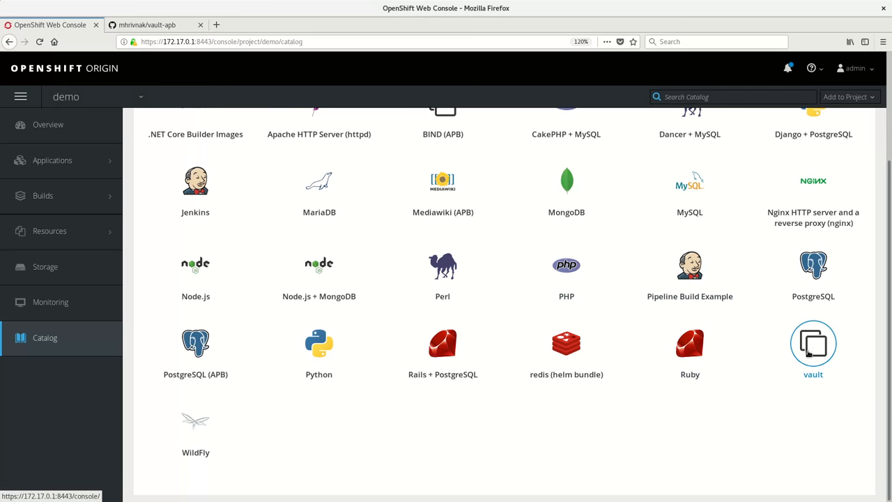
{"action": "mouse_move", "coordinate": [812, 343]}
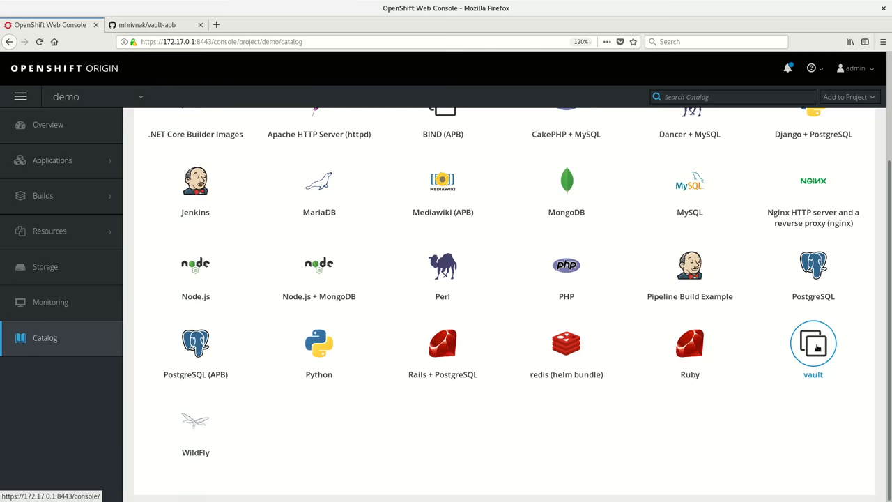
- Add the vault service with no configuration and no binding, then close the wizard
{"action": "left_click", "coordinate": [813, 343]}
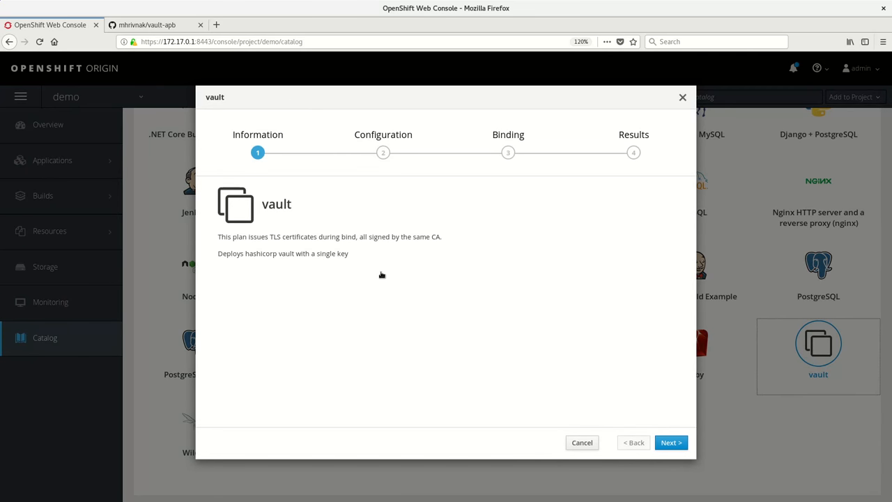
{"action": "mouse_move", "coordinate": [332, 268]}
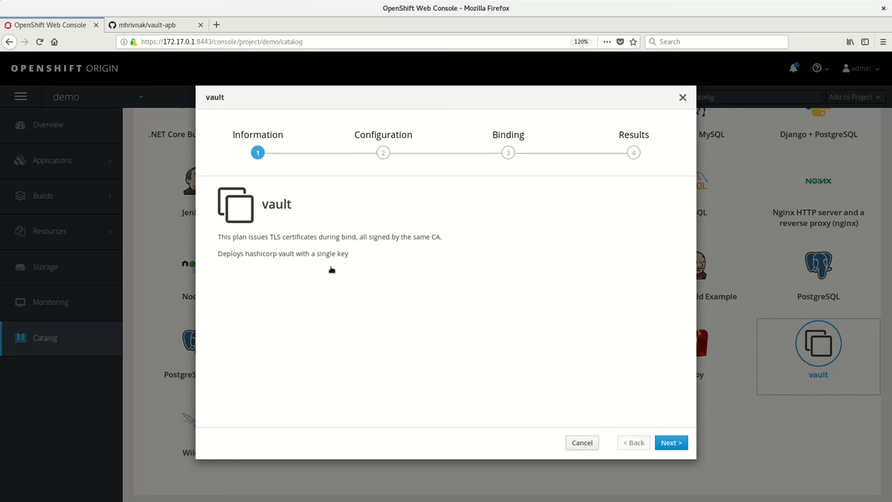
{"action": "mouse_move", "coordinate": [284, 247]}
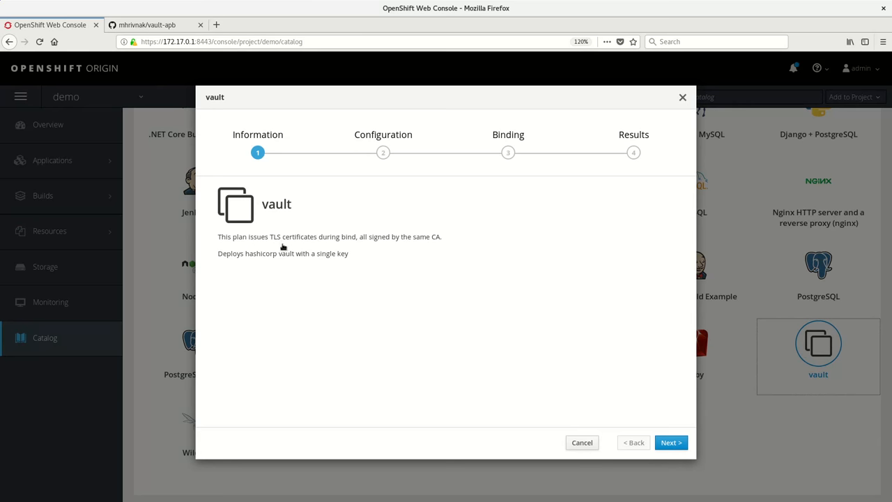
{"action": "mouse_move", "coordinate": [338, 251]}
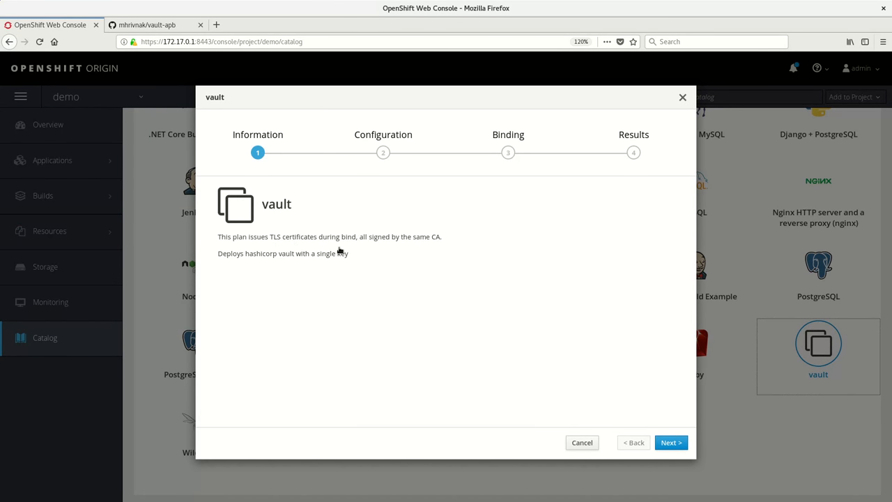
{"action": "mouse_move", "coordinate": [412, 333]}
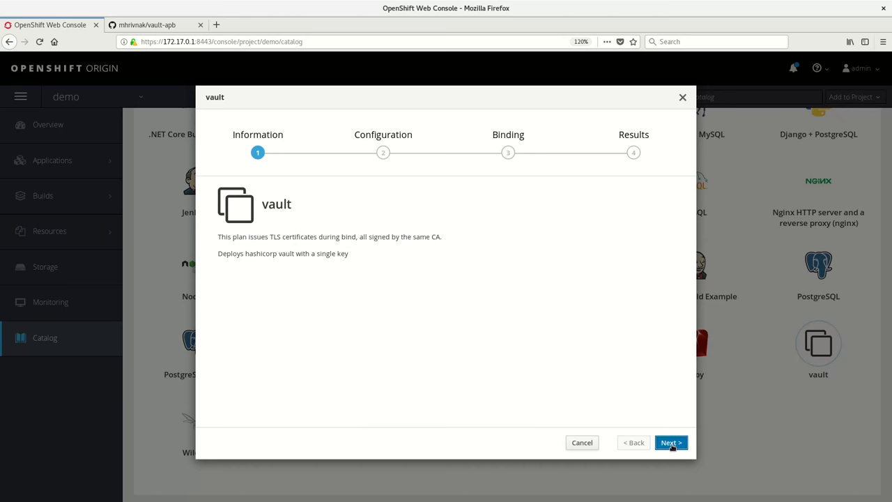
{"action": "left_click", "coordinate": [672, 441]}
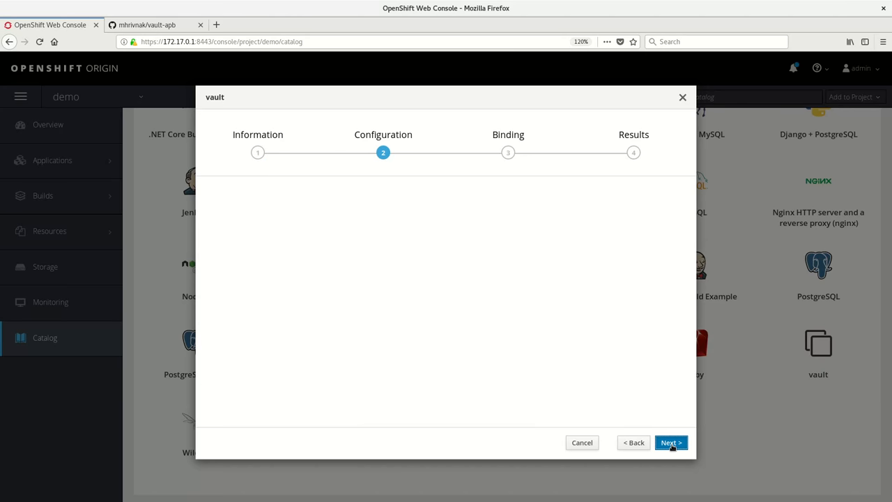
{"action": "left_click", "coordinate": [671, 442]}
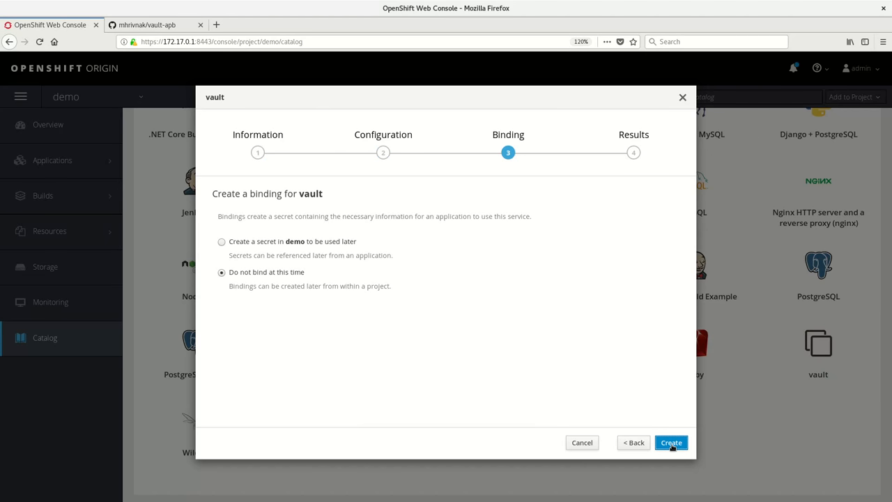
{"action": "left_click", "coordinate": [671, 443]}
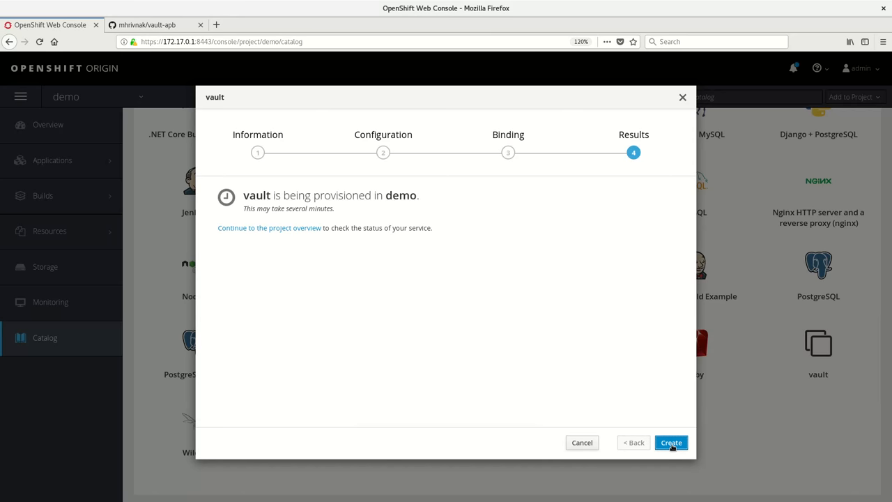
{"action": "left_click", "coordinate": [670, 442]}
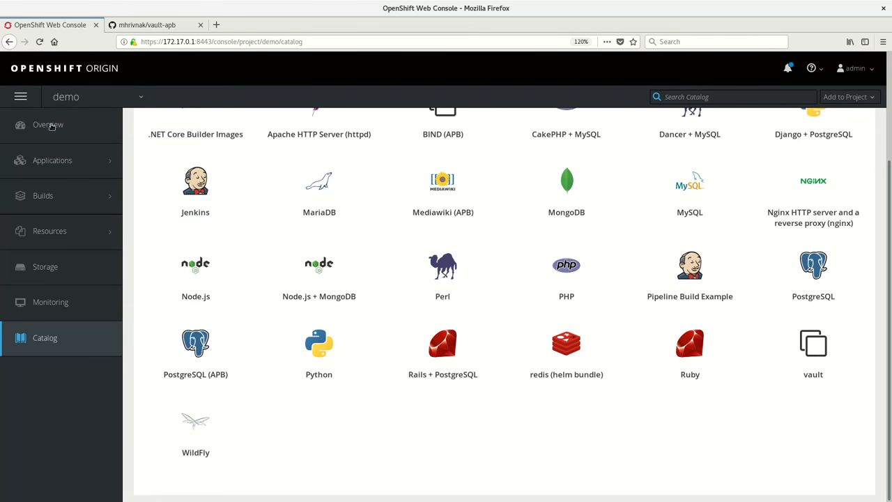
- Return to the demo Overview and wait for vault's single pod to run
{"action": "left_click", "coordinate": [48, 125]}
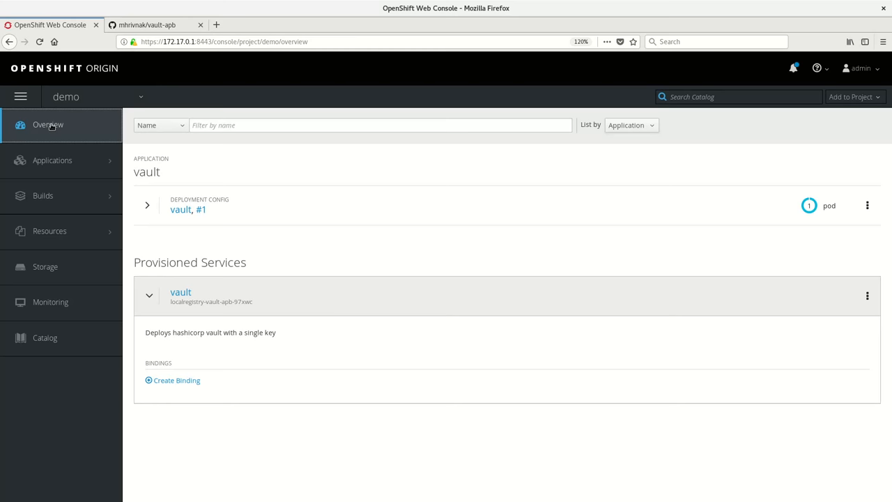
{"action": "mouse_move", "coordinate": [239, 197]}
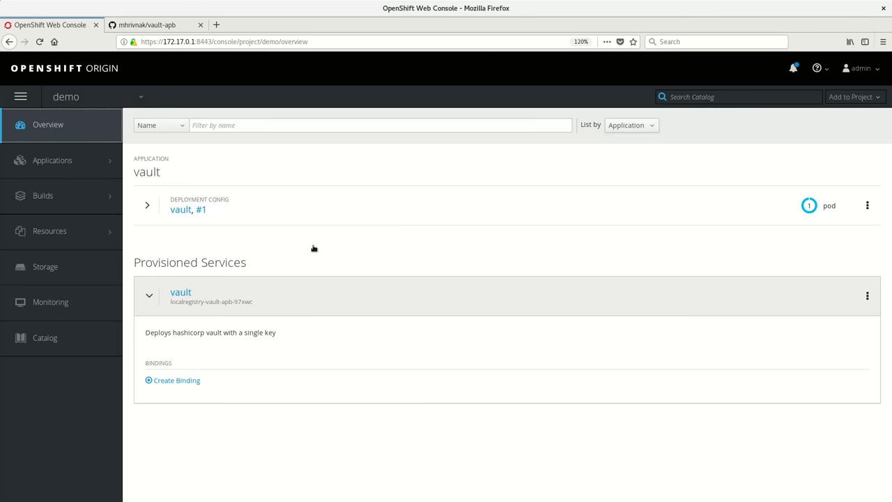
{"action": "mouse_move", "coordinate": [308, 250]}
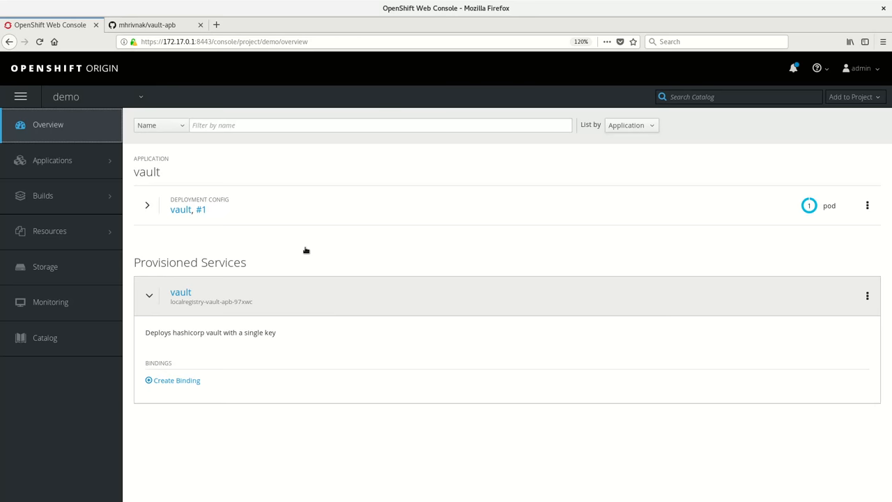
{"action": "mouse_move", "coordinate": [245, 290]}
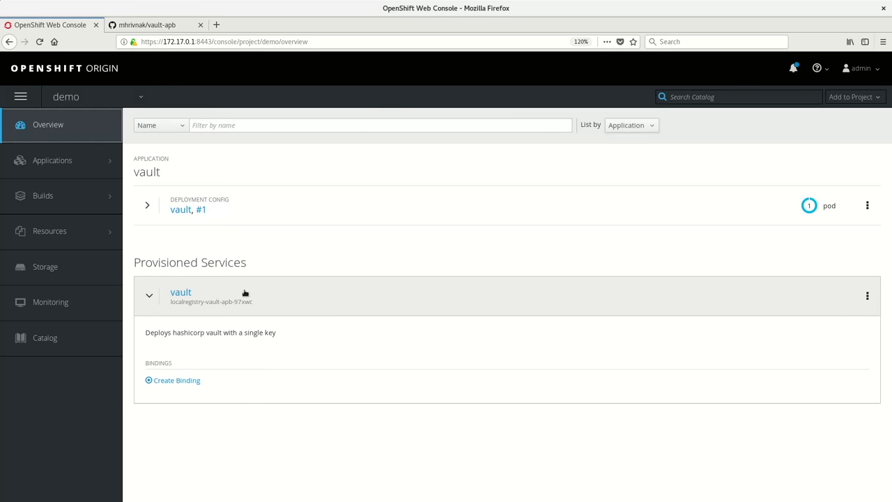
- Bind the vault service using common name automationbroker.io
{"action": "left_click", "coordinate": [172, 380]}
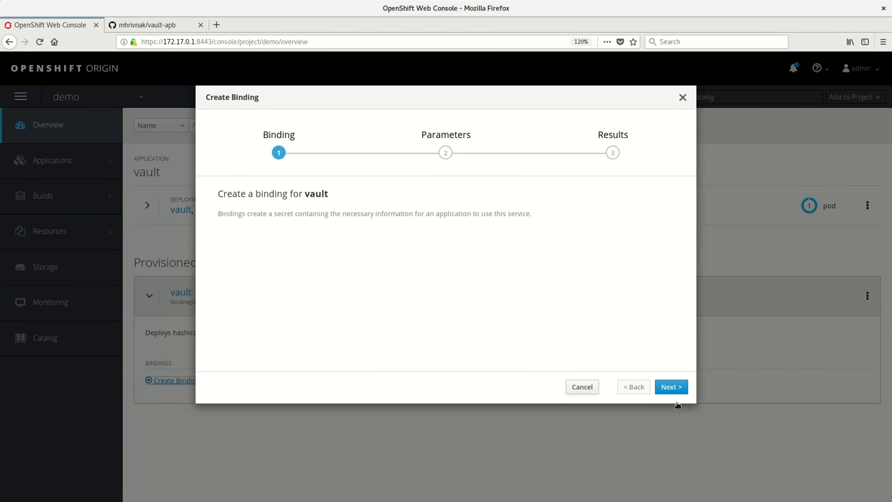
{"action": "left_click", "coordinate": [671, 386]}
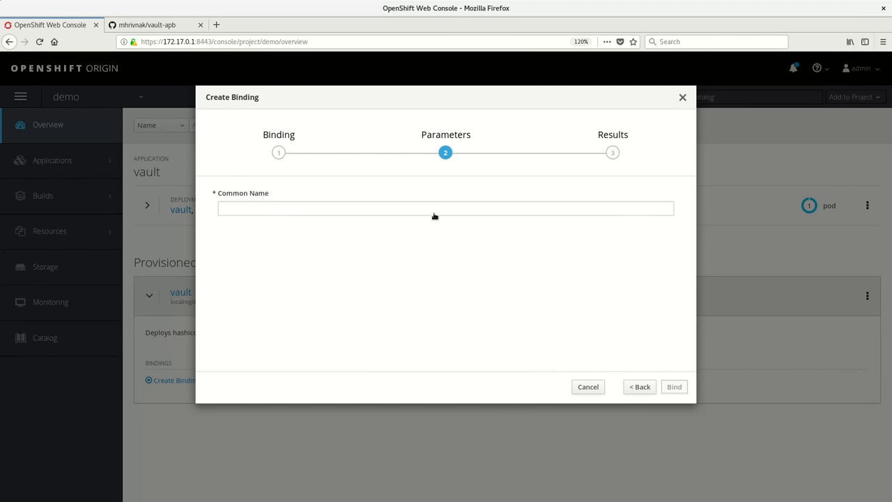
{"action": "left_click", "coordinate": [436, 208]}
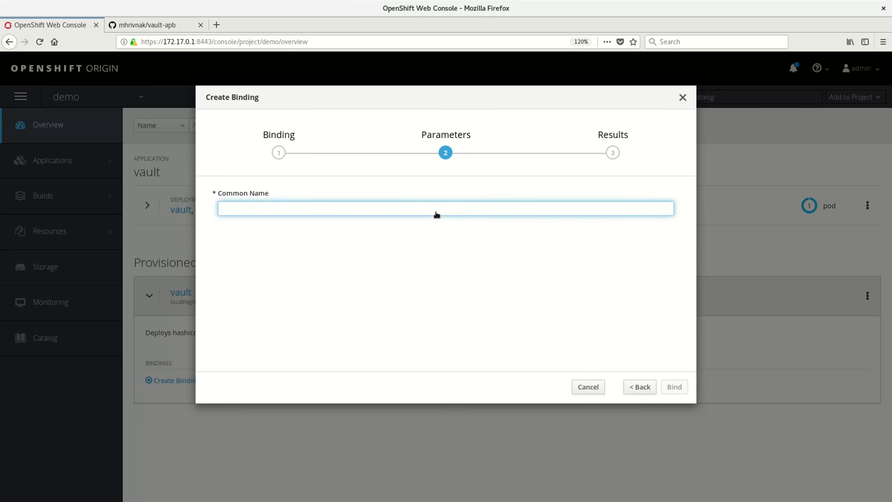
{"action": "type", "text": "a"}
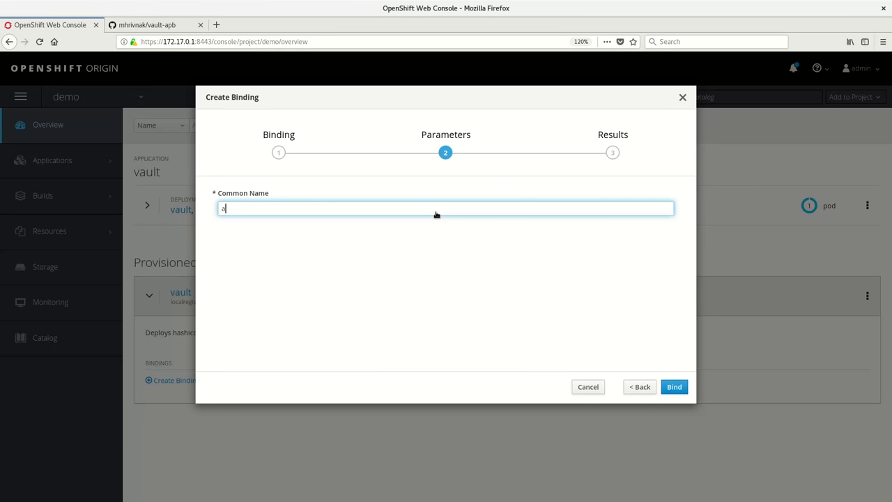
{"action": "type", "text": "automationbroker.i"}
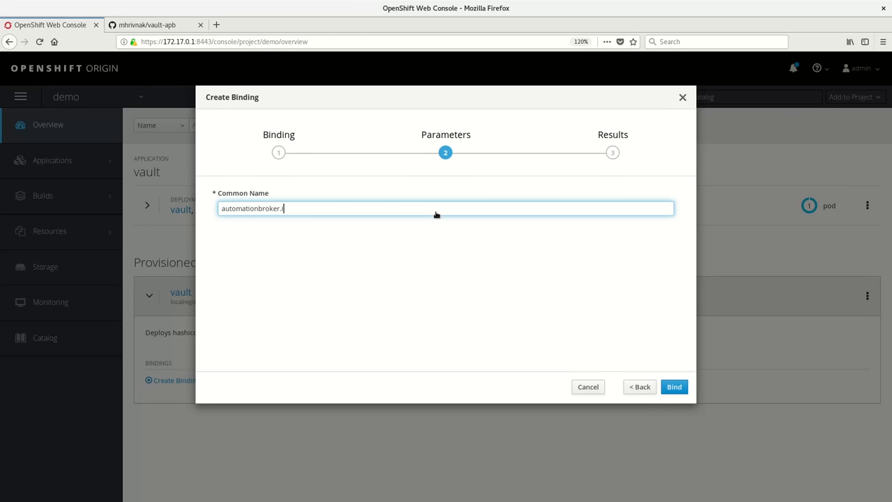
{"action": "type", "text": "io"}
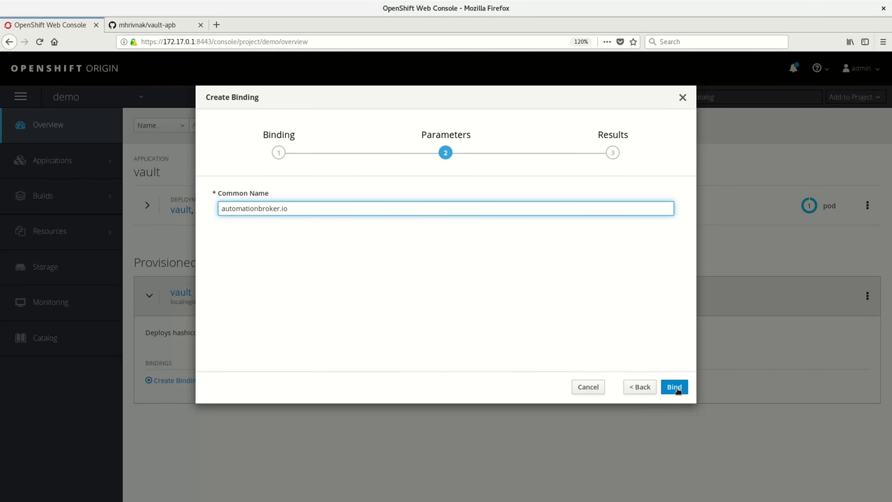
{"action": "left_click", "coordinate": [674, 387]}
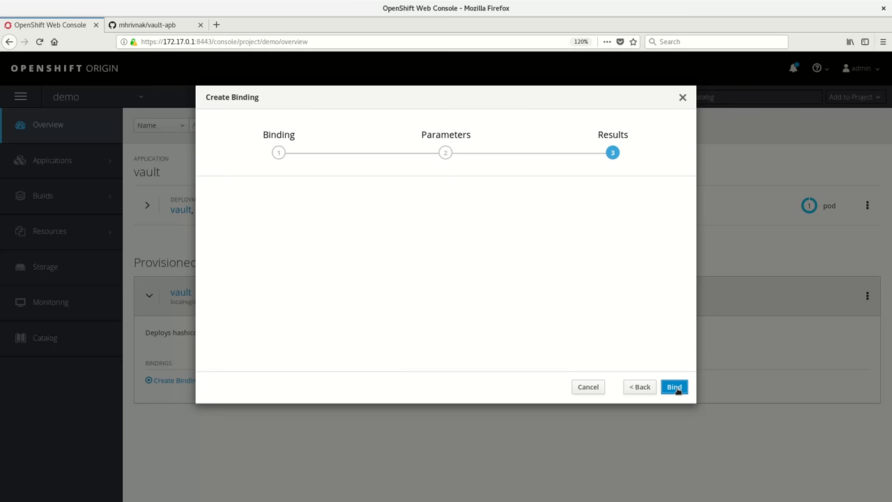
{"action": "left_click", "coordinate": [674, 387]}
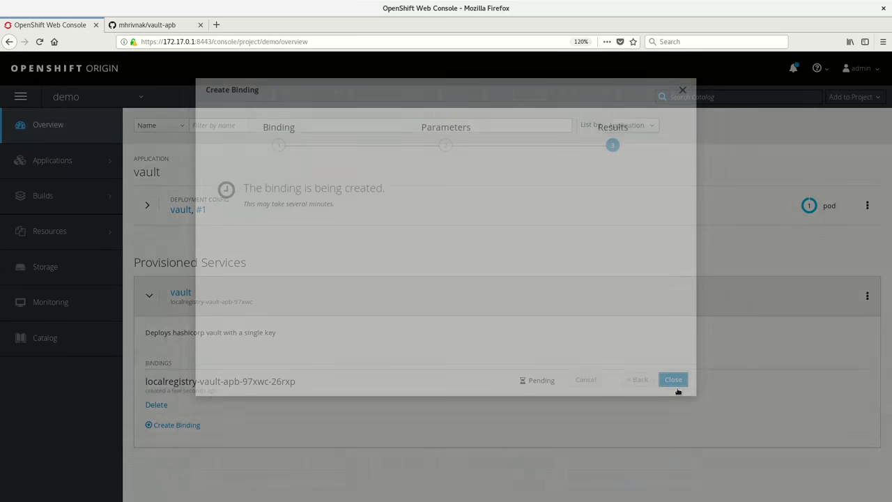
- Close the Create Binding dialog and let the vault binding finish creating
{"action": "left_click", "coordinate": [673, 380]}
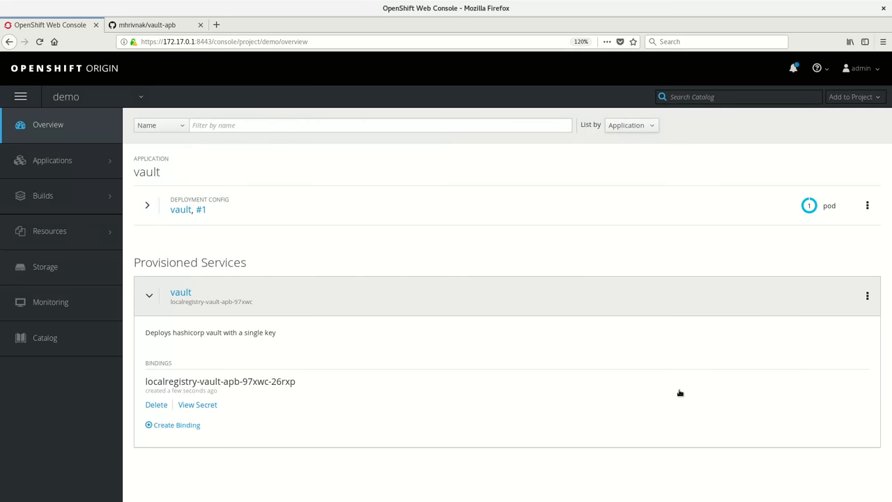
{"action": "mouse_move", "coordinate": [198, 405]}
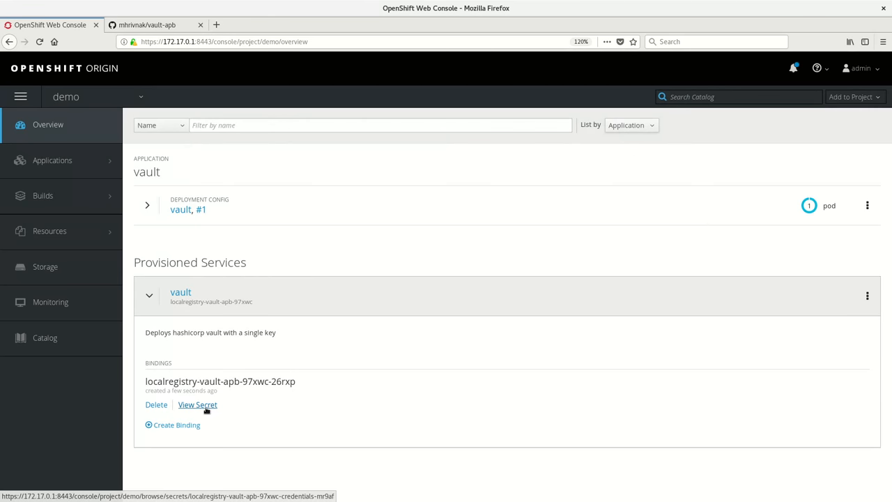
- View and reveal the binding's secret with its CA, certificate and private key
{"action": "left_click", "coordinate": [198, 405]}
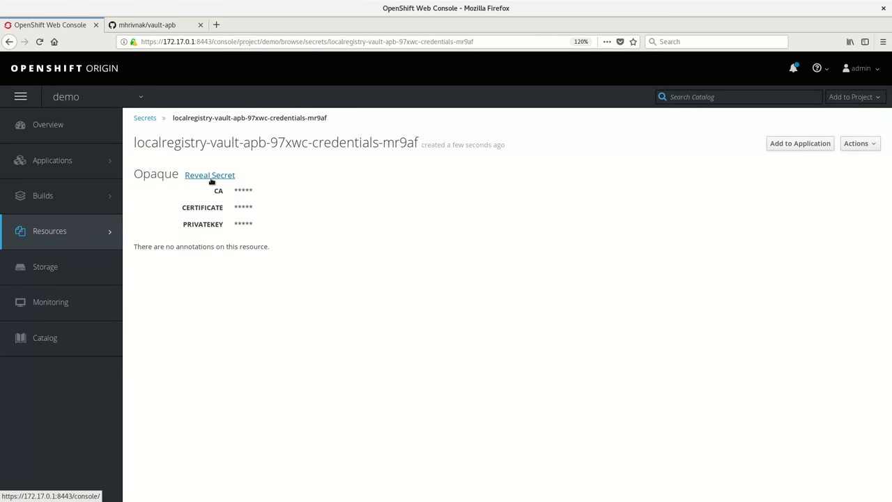
{"action": "left_click", "coordinate": [210, 175]}
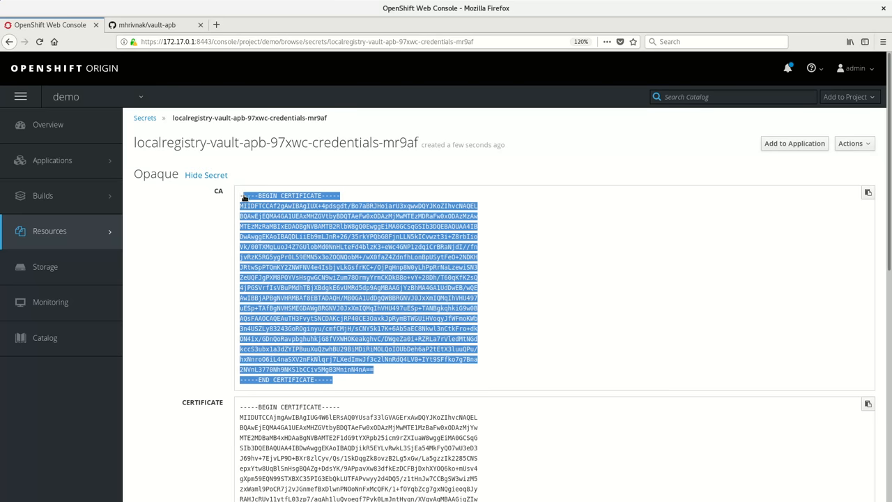
{"action": "scroll", "scroll_direction": "down", "scroll_amount": 3}
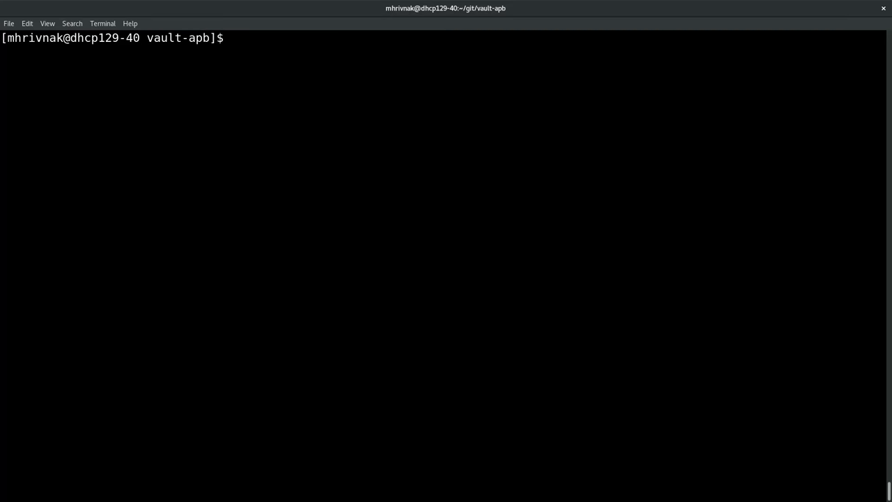
- Pipe the pasted certificate through 'openssl x509 -text' to decode its details
{"action": "type", "text": "echo '-----BEGIN CERTIFICATE-----"}
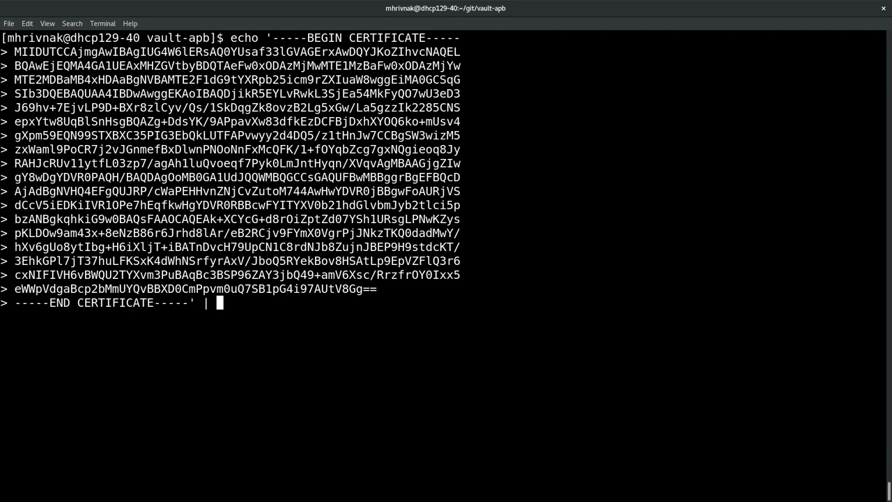
{"action": "type", "text": "openssl x50"}
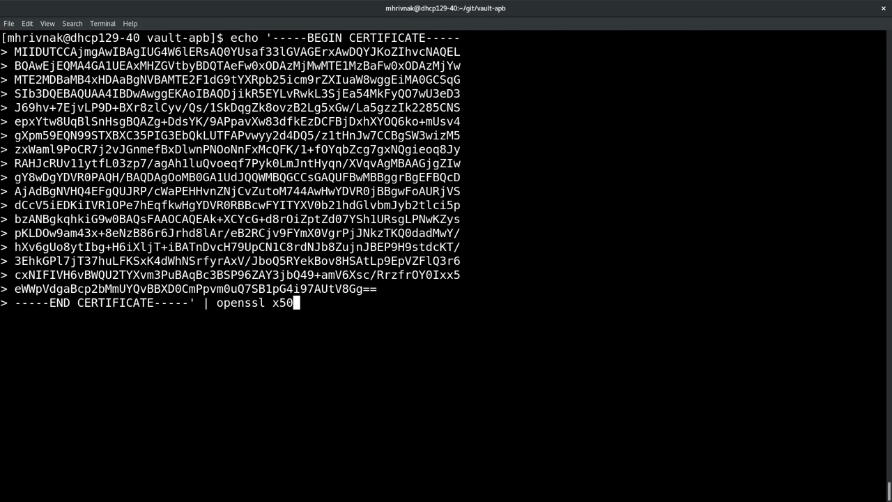
{"action": "type", "text": "9 -text | less"}
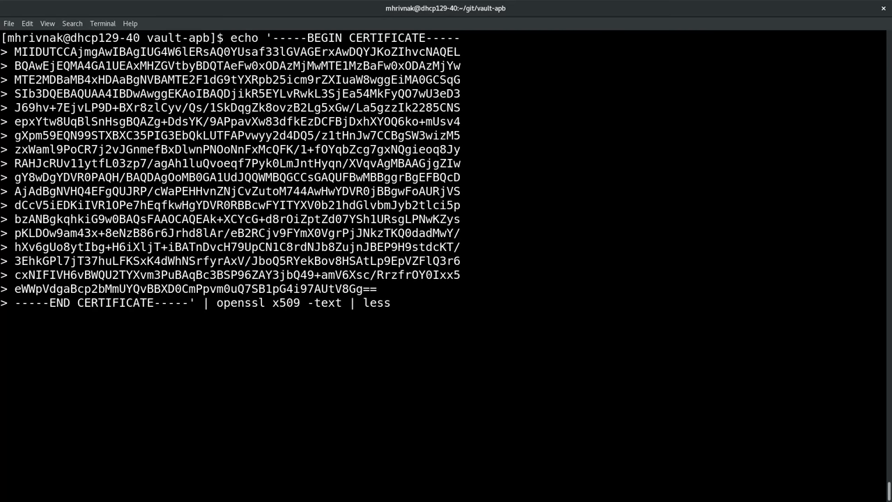
{"action": "key", "text": "Return"}
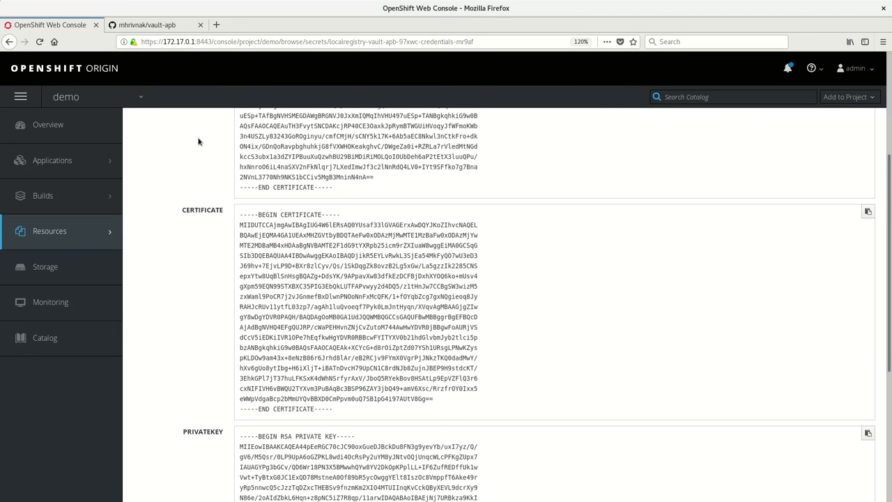
- Switch to the vault-apb GitHub repository tab in Firefox
{"action": "left_click", "coordinate": [163, 24]}
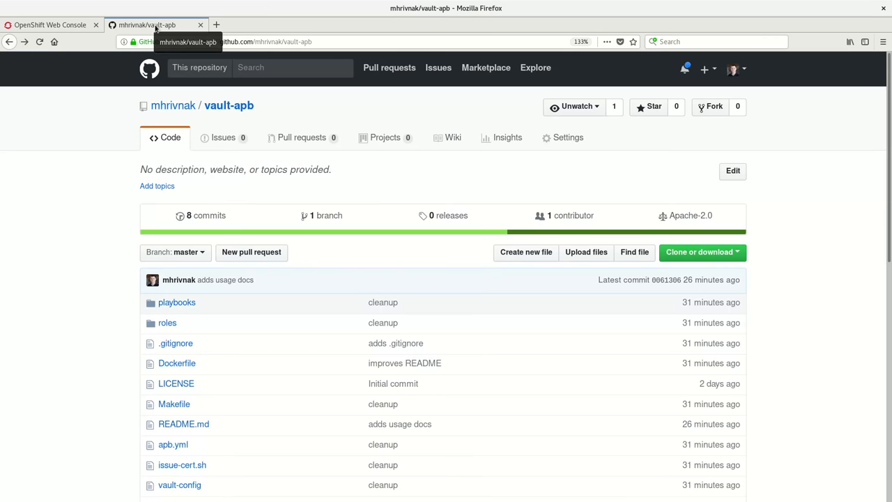
{"action": "mouse_move", "coordinate": [263, 112]}
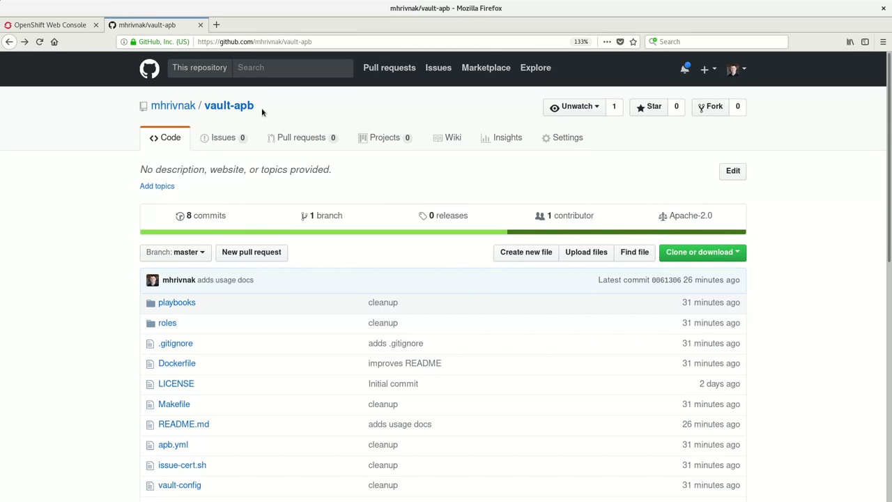
{"action": "mouse_move", "coordinate": [107, 228]}
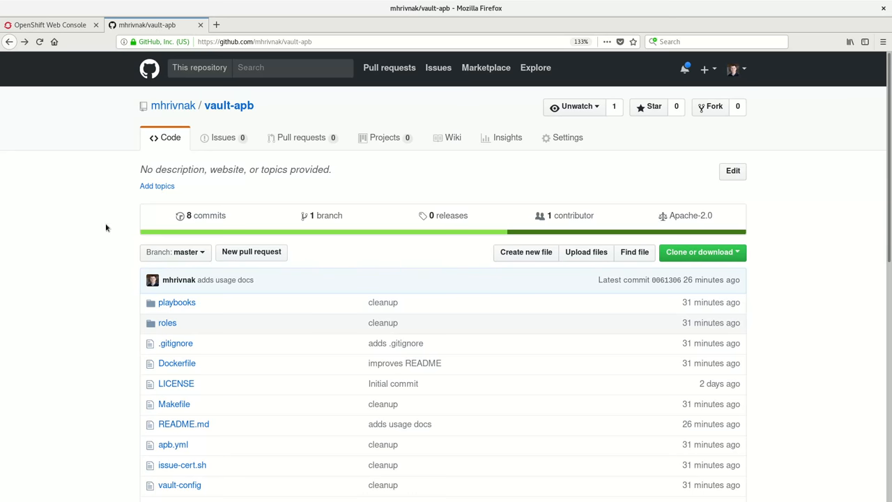
{"action": "mouse_move", "coordinate": [128, 217]}
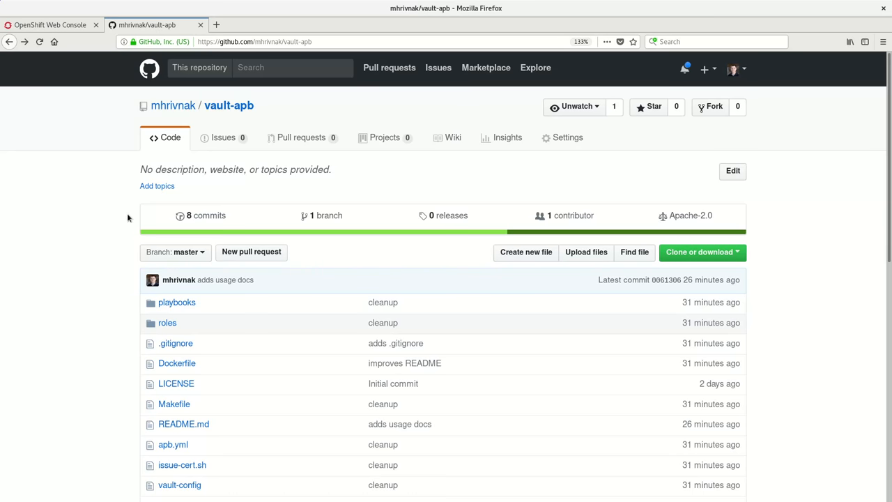